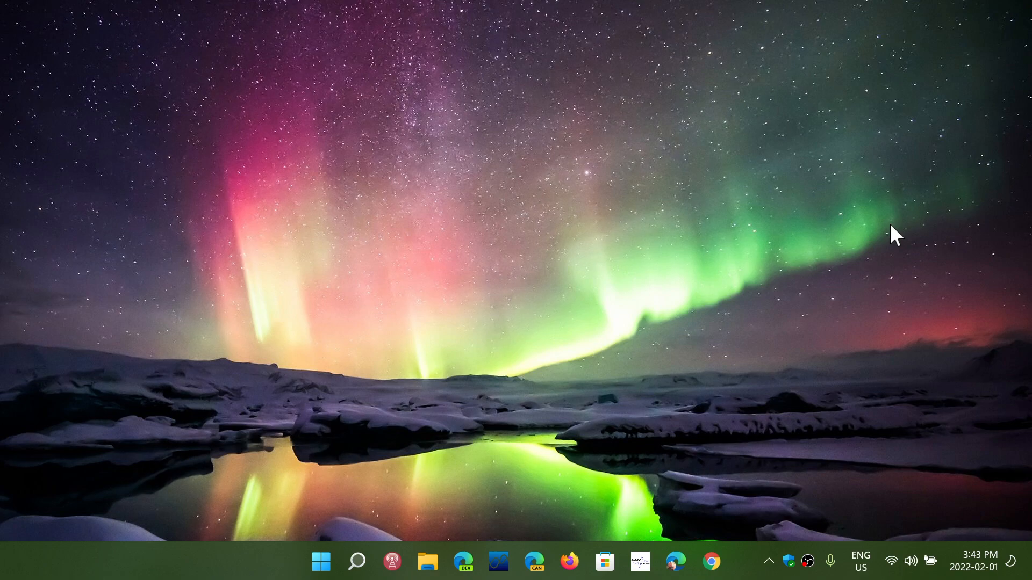
{"action": "mouse_move", "coordinate": [849, 240]}
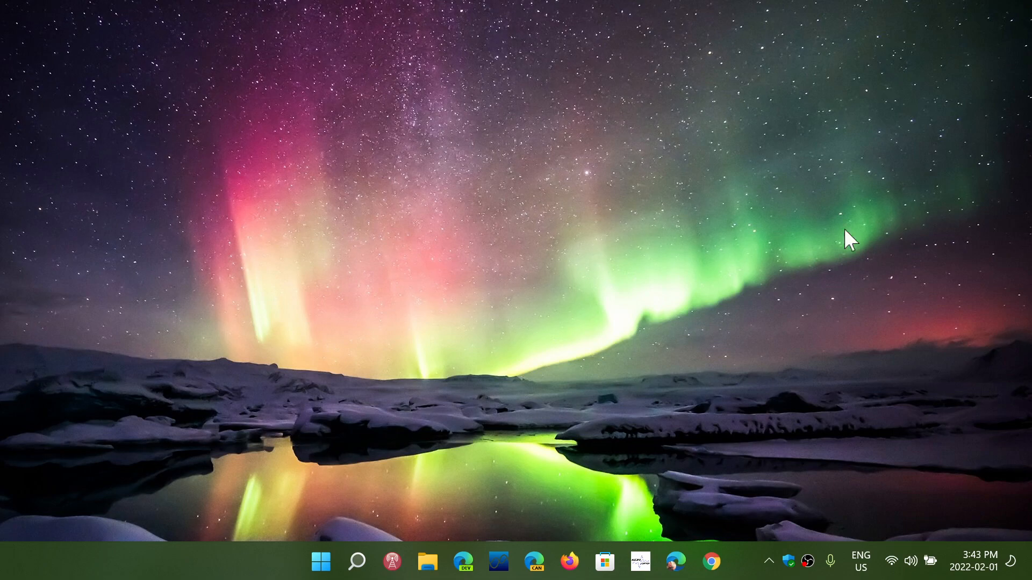
Step: Launch Settings from Start and show the Windows Update page reporting the device is up to date
{"action": "left_click", "coordinate": [320, 561]}
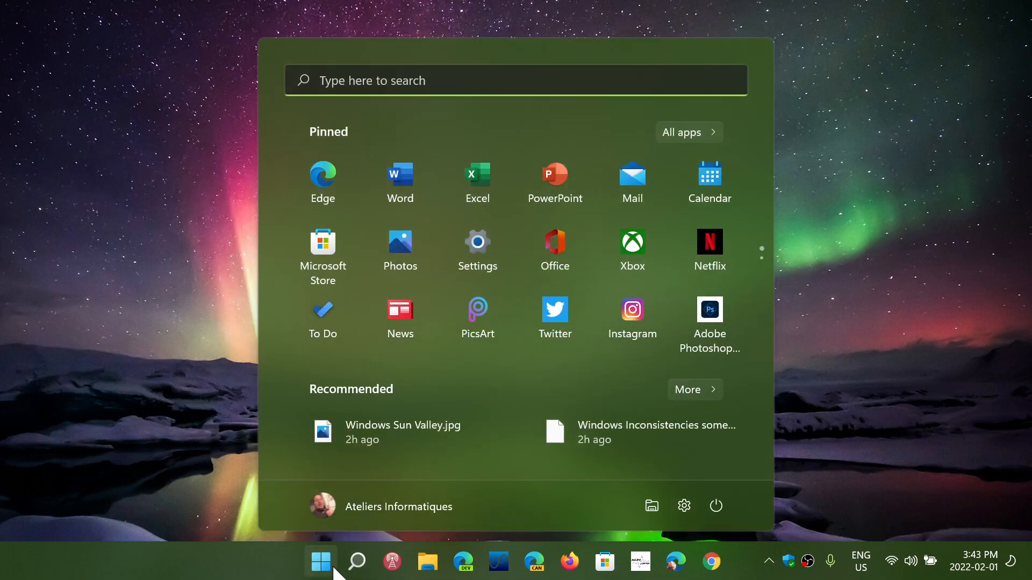
{"action": "left_click", "coordinate": [476, 241]}
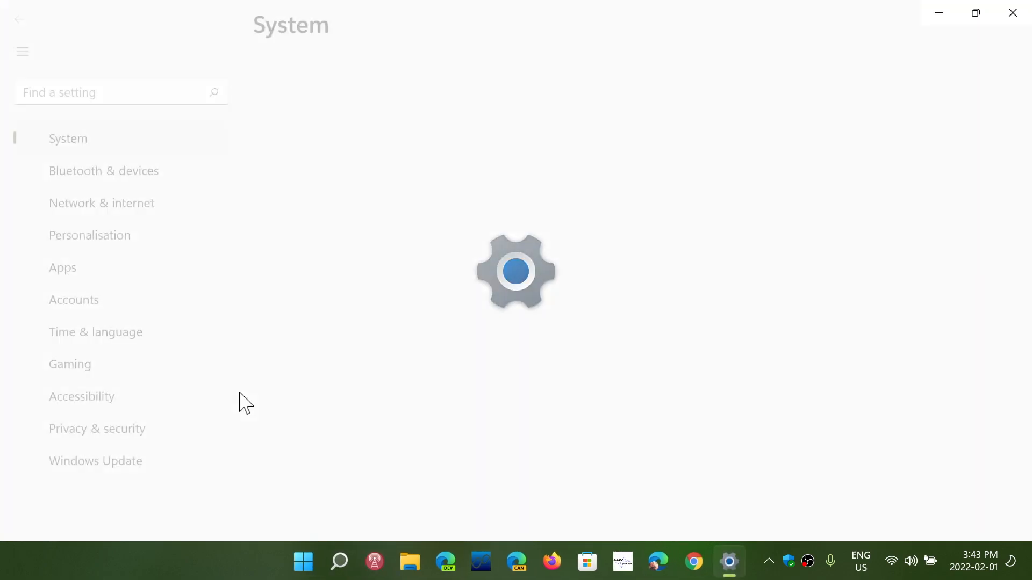
{"action": "left_click", "coordinate": [95, 461]}
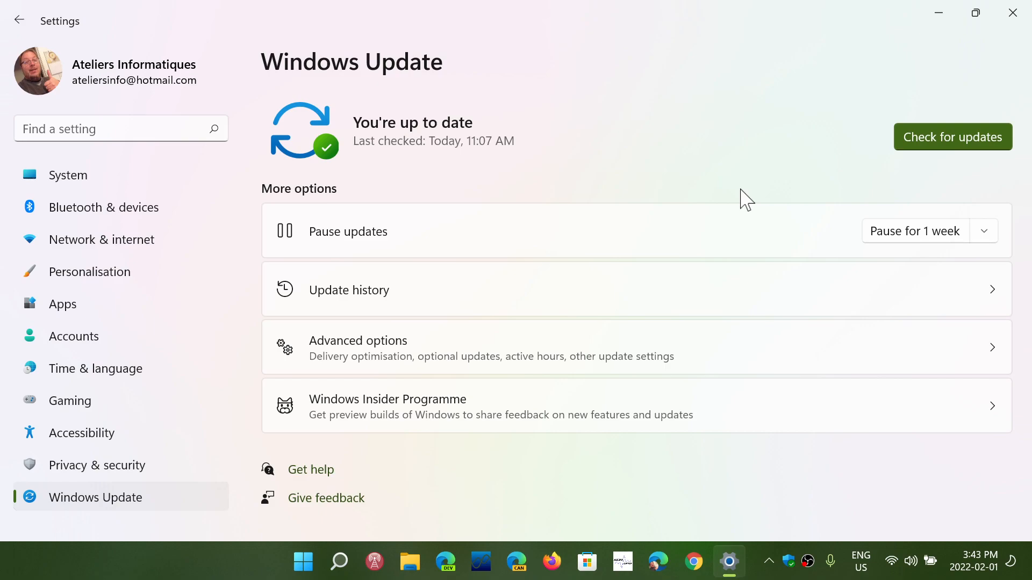
{"action": "mouse_move", "coordinate": [1012, 12]}
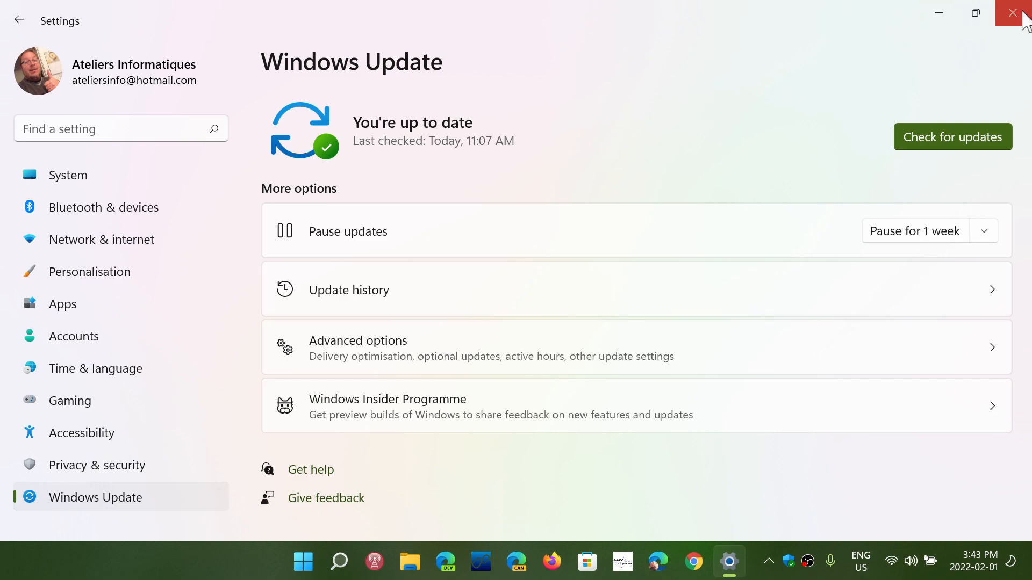
Step: Close the Settings window to leave the empty aurora-wallpaper desktop
{"action": "left_click", "coordinate": [1015, 12]}
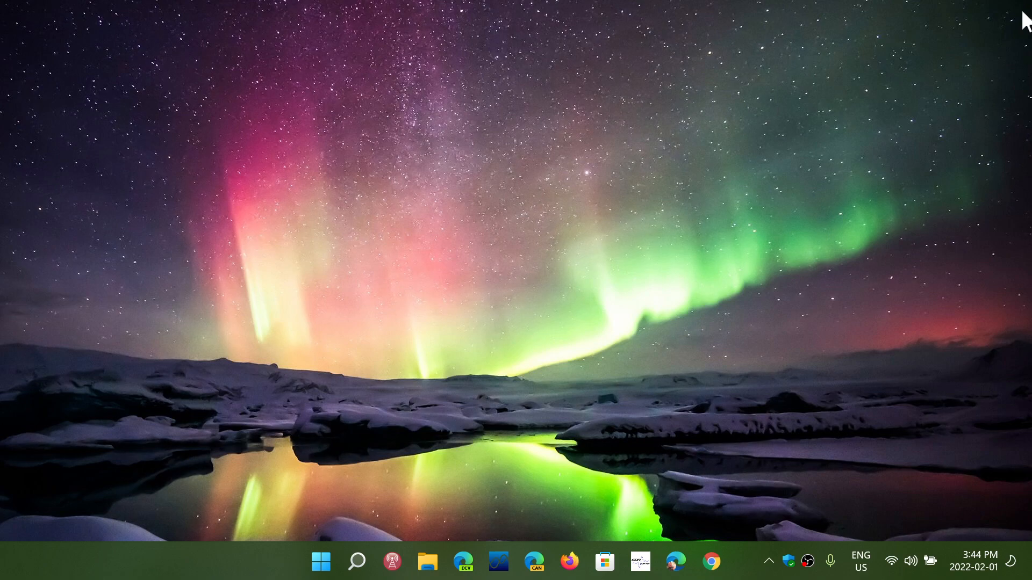
{"action": "mouse_move", "coordinate": [581, 310]}
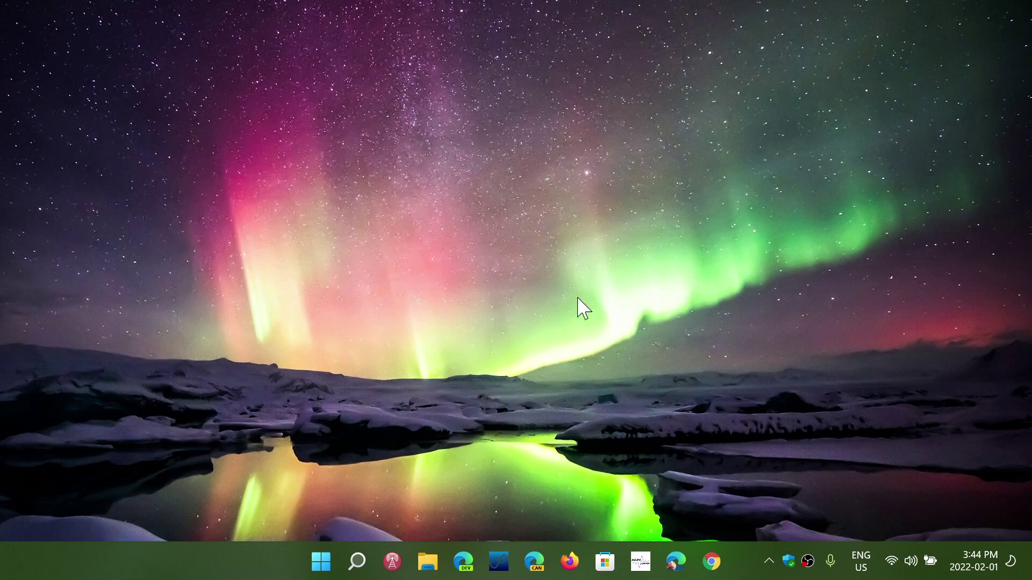
Step: Reopen Settings, go to Windows Update and scroll down to the Recovery options
{"action": "left_click", "coordinate": [320, 561]}
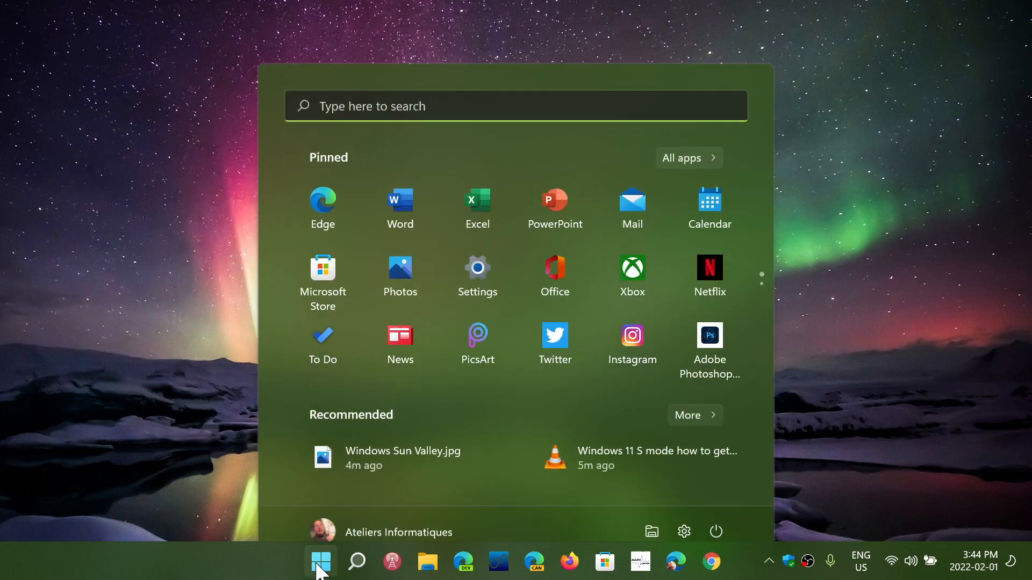
{"action": "left_click", "coordinate": [477, 268]}
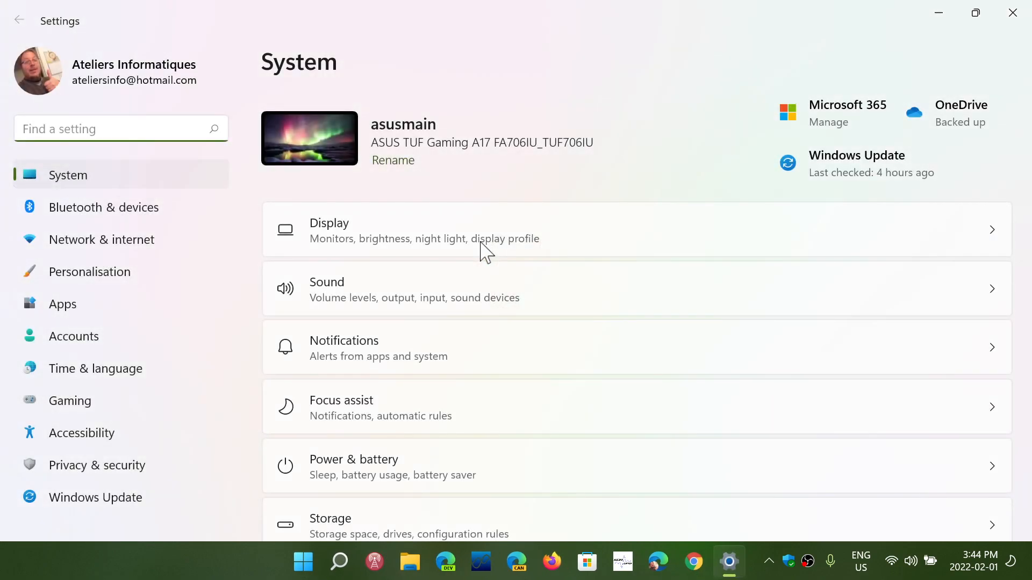
{"action": "left_click", "coordinate": [96, 498]}
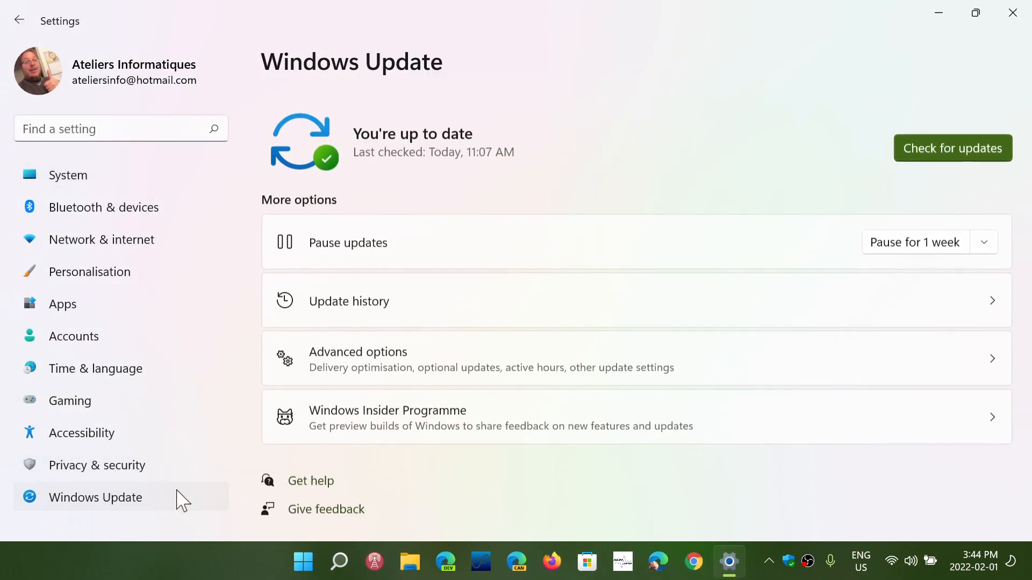
{"action": "scroll", "scroll_direction": "up", "scroll_amount": 3}
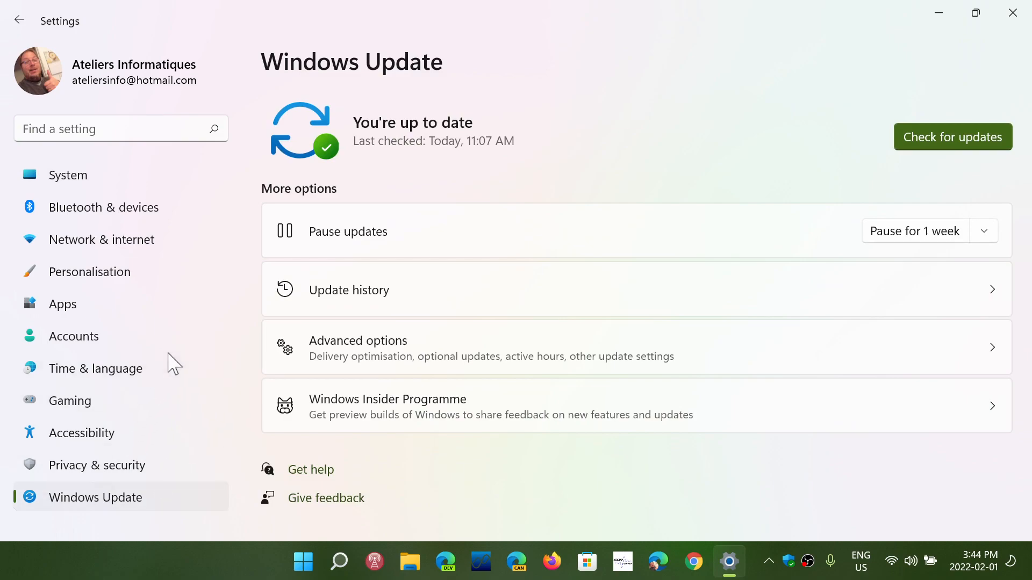
{"action": "mouse_move", "coordinate": [255, 347]}
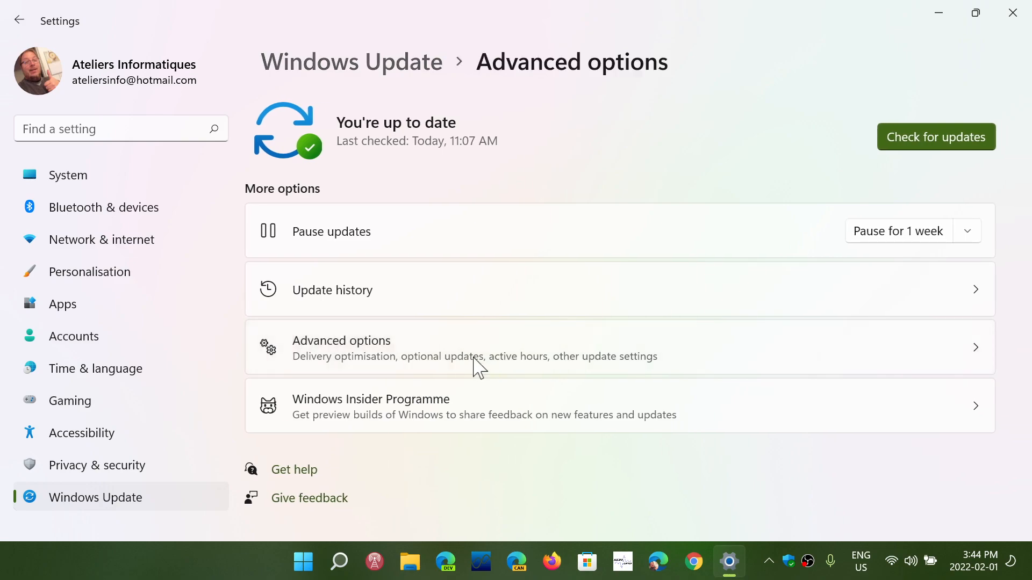
{"action": "scroll", "scroll_direction": "down", "scroll_amount": 3}
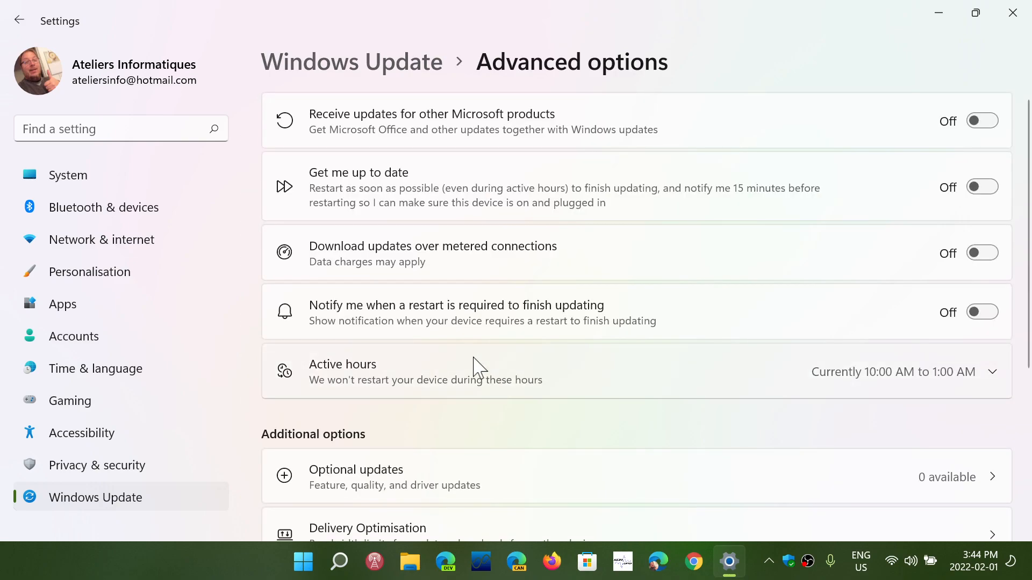
{"action": "scroll", "scroll_direction": "down", "scroll_amount": 3}
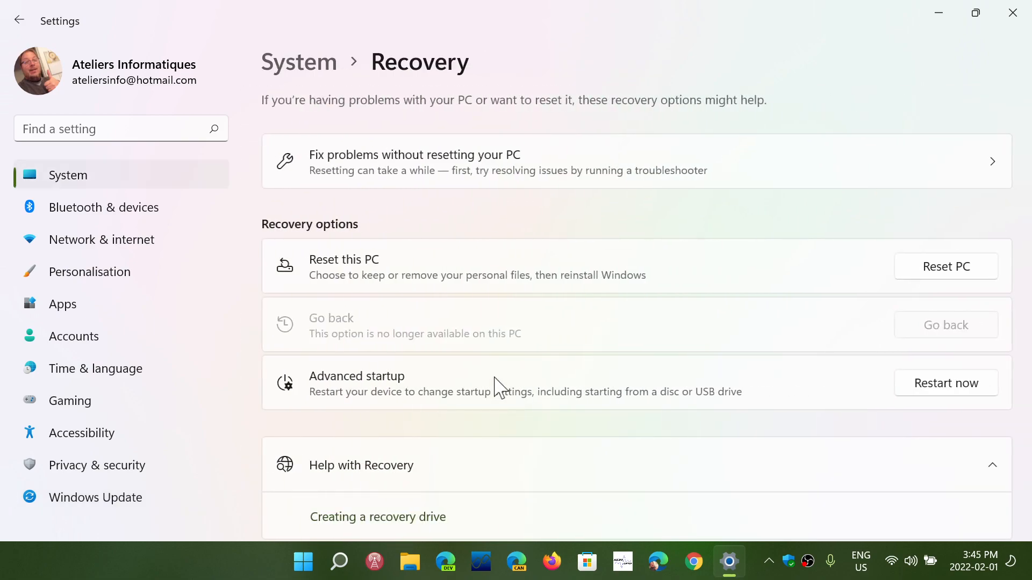
{"action": "mouse_move", "coordinate": [685, 330]}
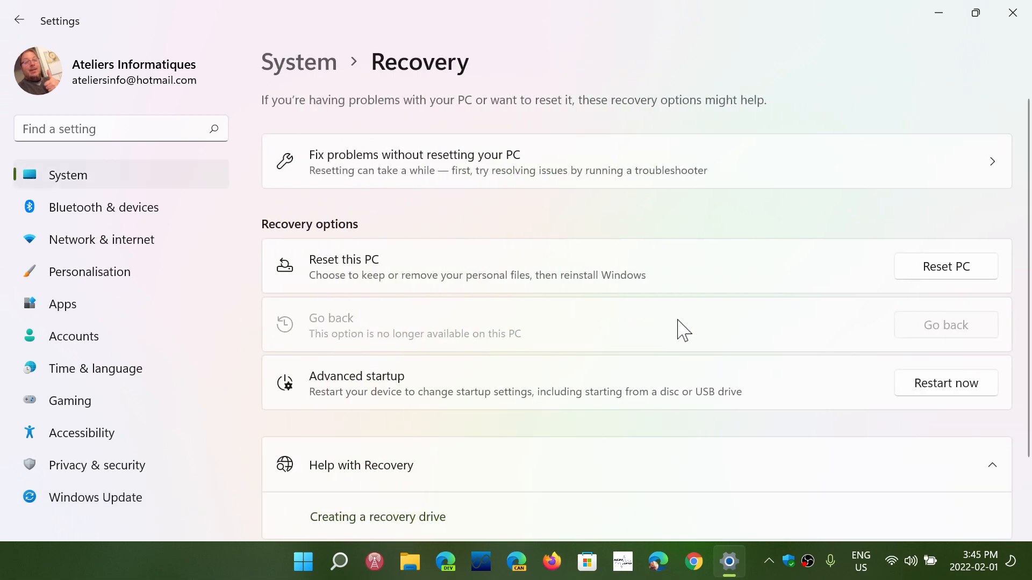
{"action": "mouse_move", "coordinate": [310, 334]}
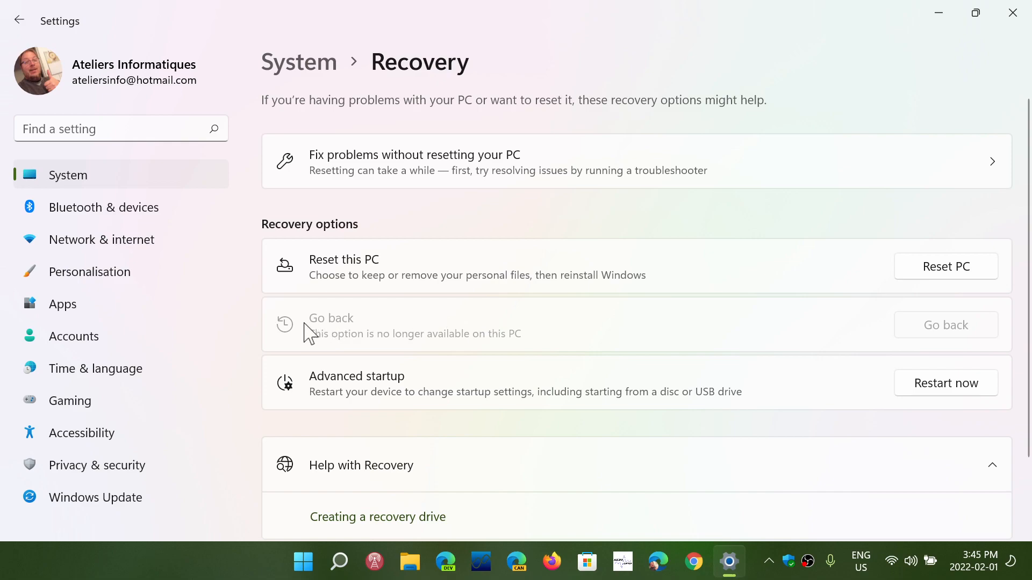
{"action": "mouse_move", "coordinate": [931, 323]}
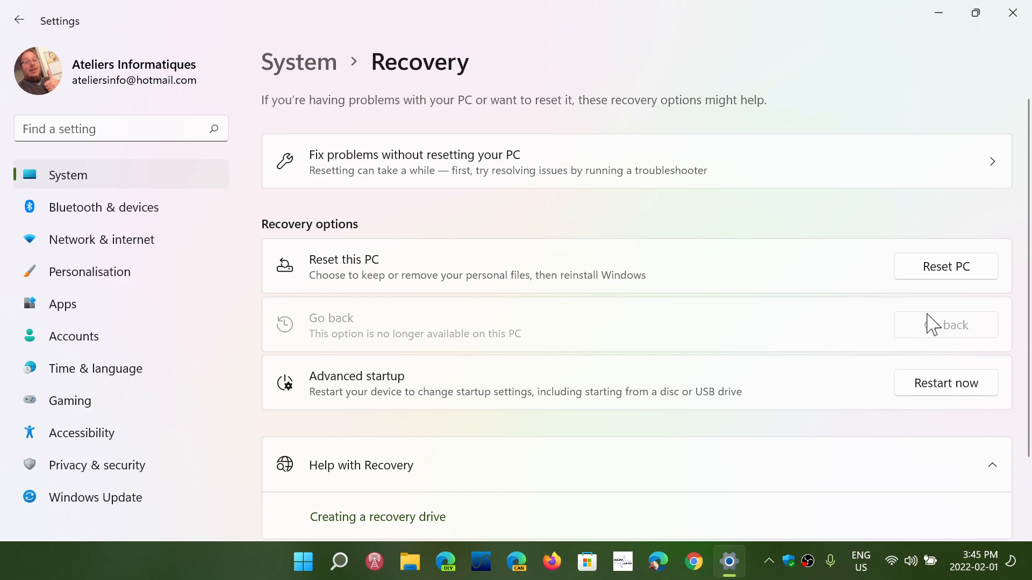
{"action": "mouse_move", "coordinate": [788, 348]}
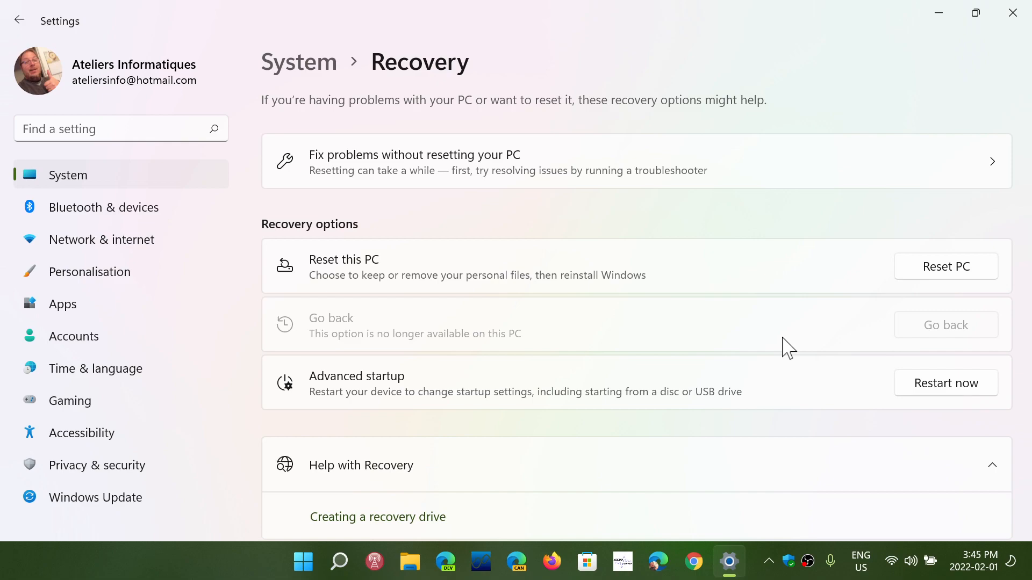
Step: Close the reopened Settings window, leaving only the wallpaper and taskbar
{"action": "left_click", "coordinate": [1011, 13]}
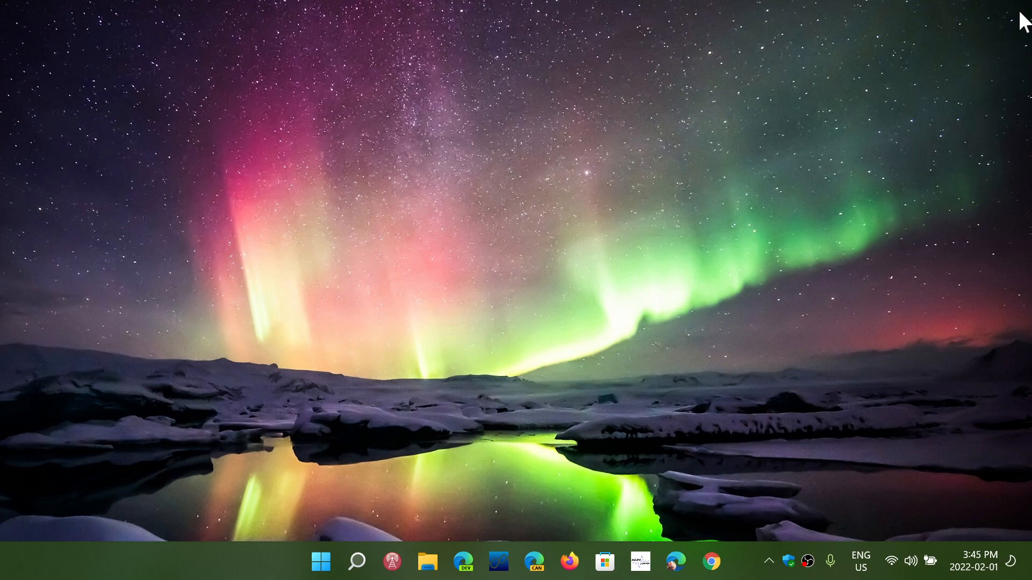
{"action": "mouse_move", "coordinate": [366, 427]}
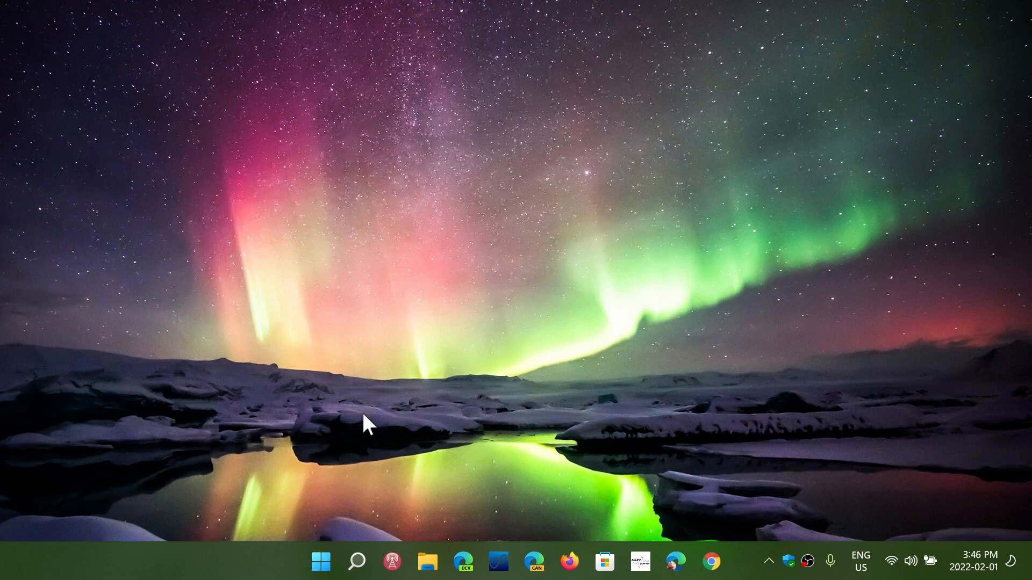
Step: Open the Start menu from the taskbar Start button to show pinned apps and recommendations
{"action": "left_click", "coordinate": [321, 561]}
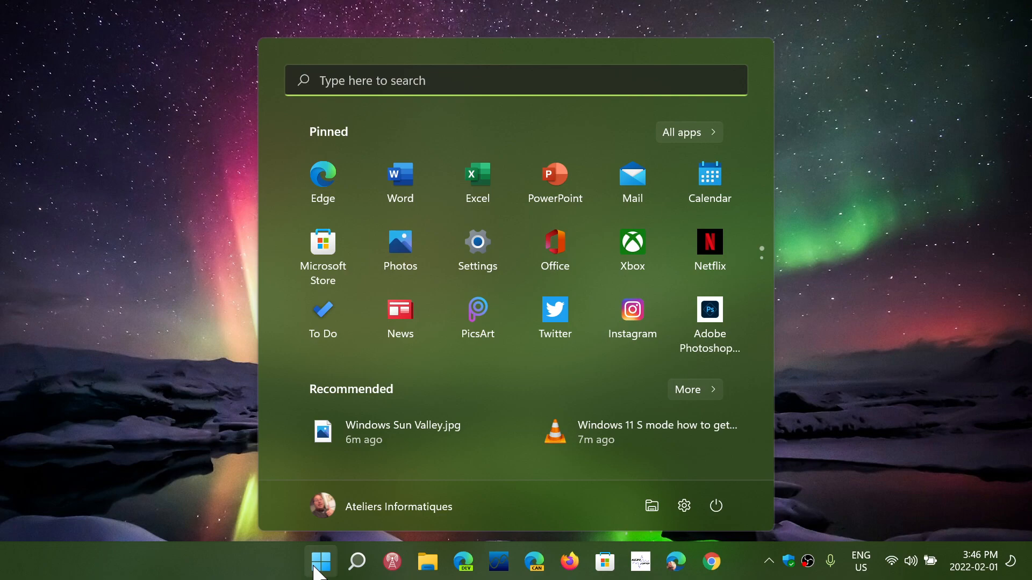
{"action": "mouse_move", "coordinate": [863, 364]}
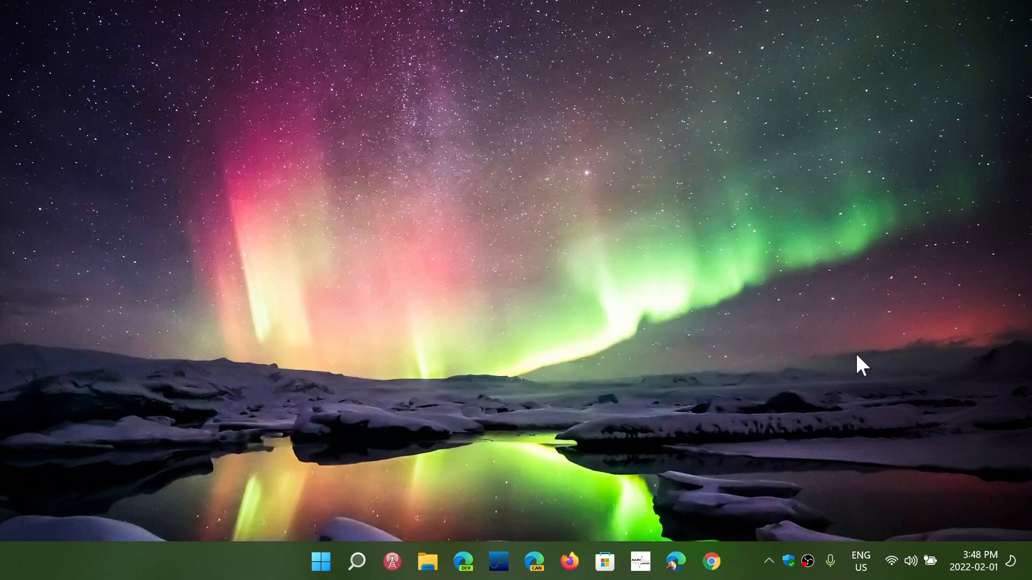
{"action": "mouse_move", "coordinate": [294, 555]}
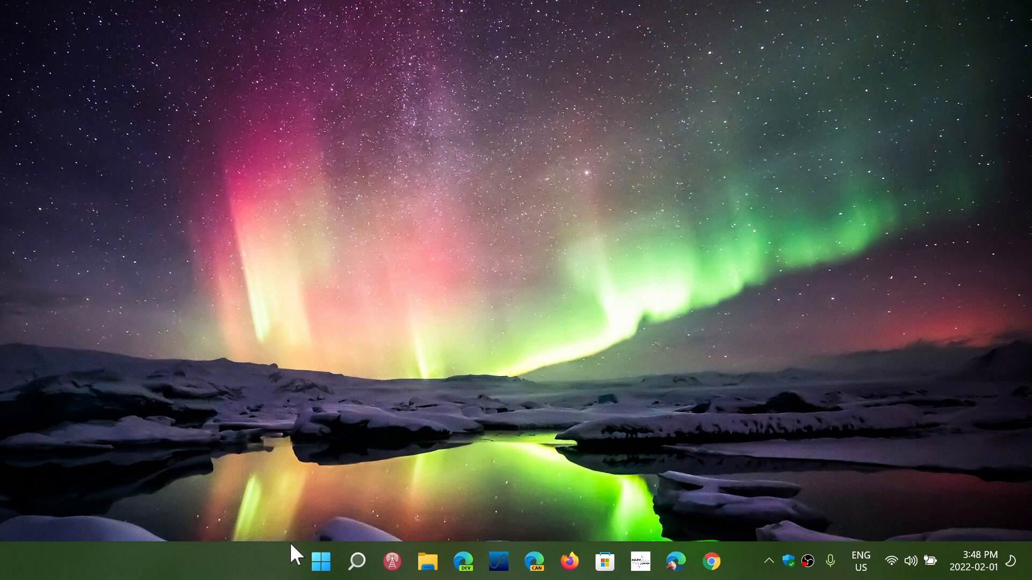
{"action": "left_click", "coordinate": [320, 561]}
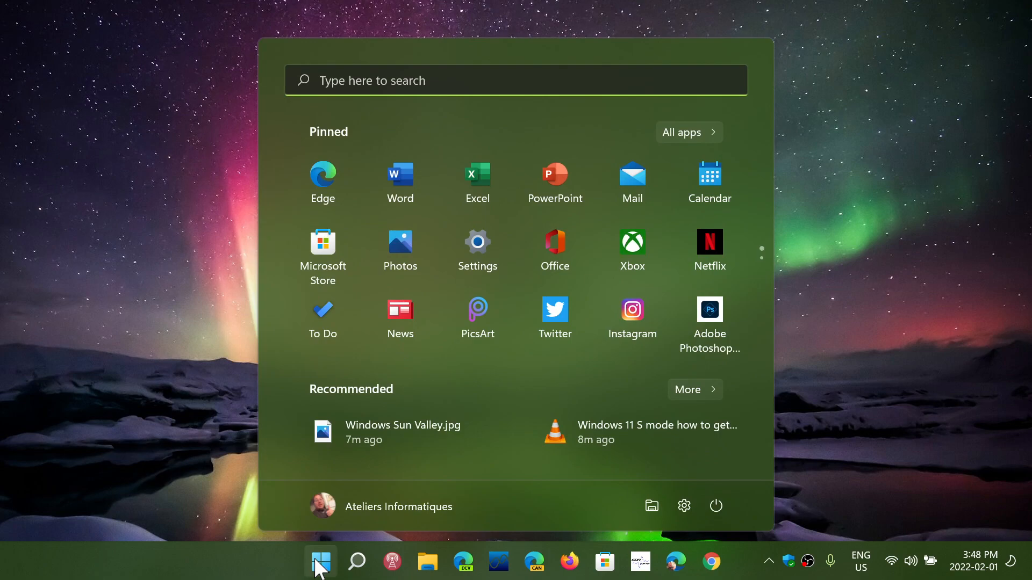
{"action": "mouse_move", "coordinate": [691, 138]}
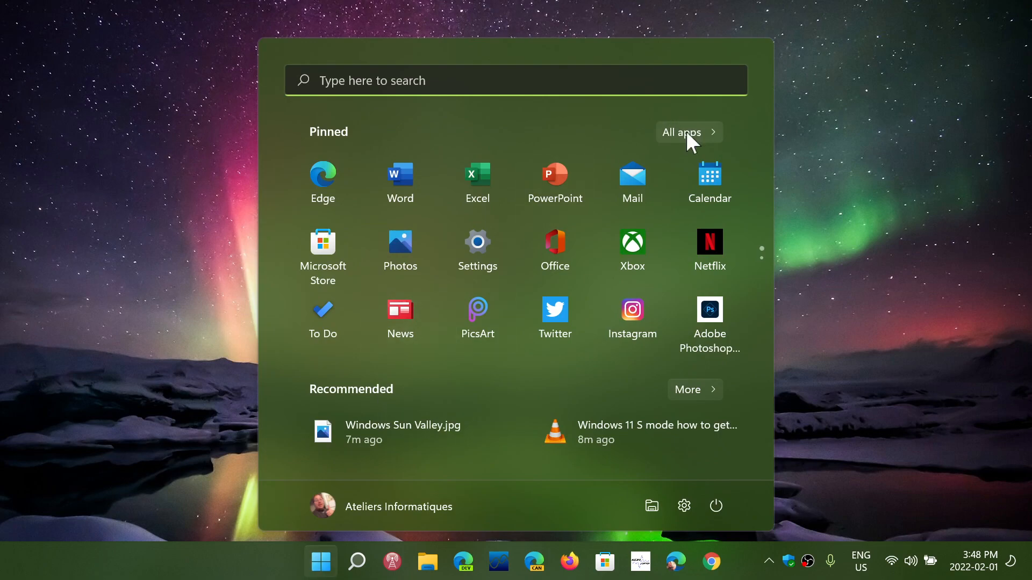
{"action": "left_click", "coordinate": [680, 132]}
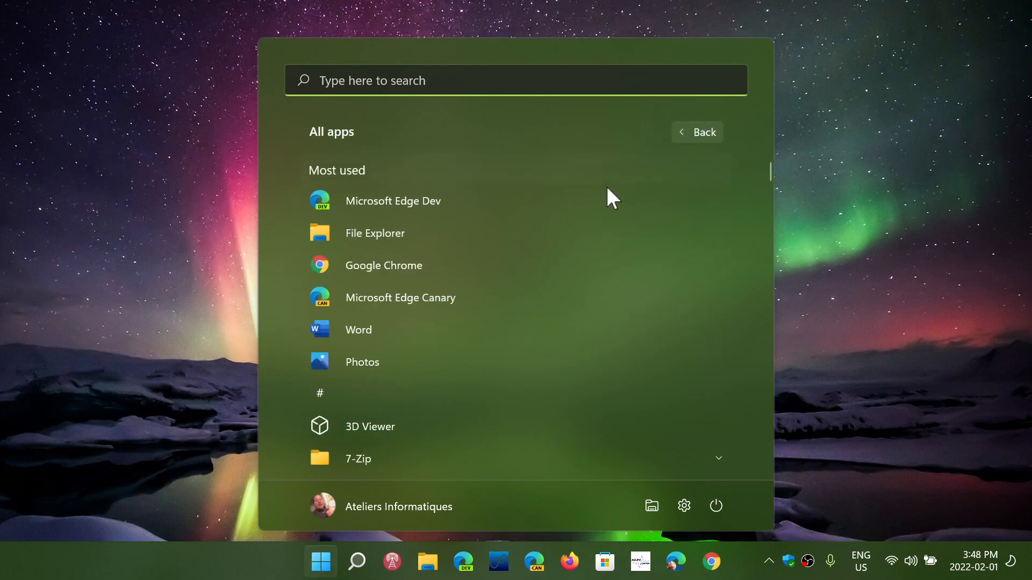
{"action": "scroll", "scroll_direction": "down", "scroll_amount": 3}
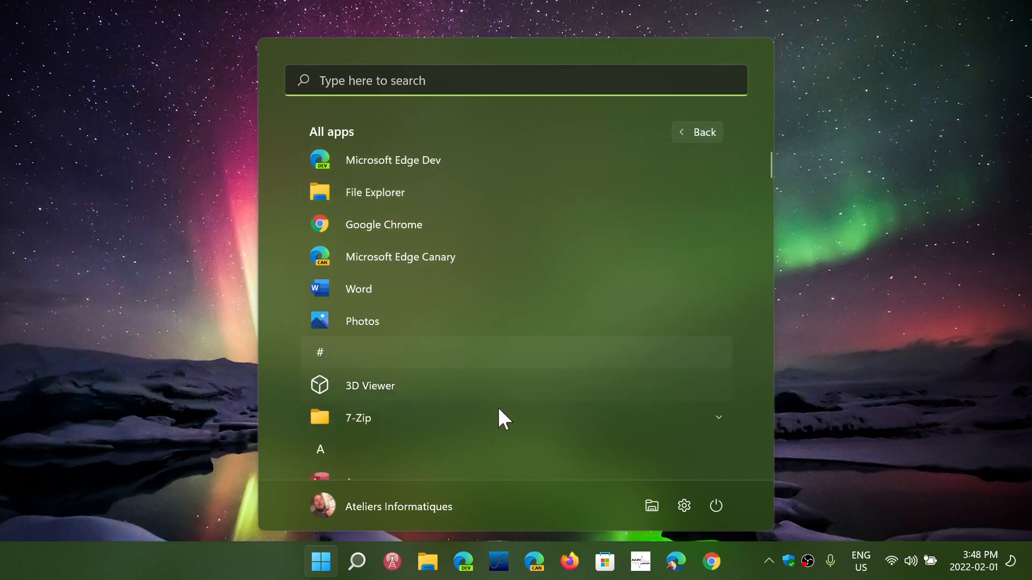
{"action": "scroll", "scroll_direction": "down", "scroll_amount": 3}
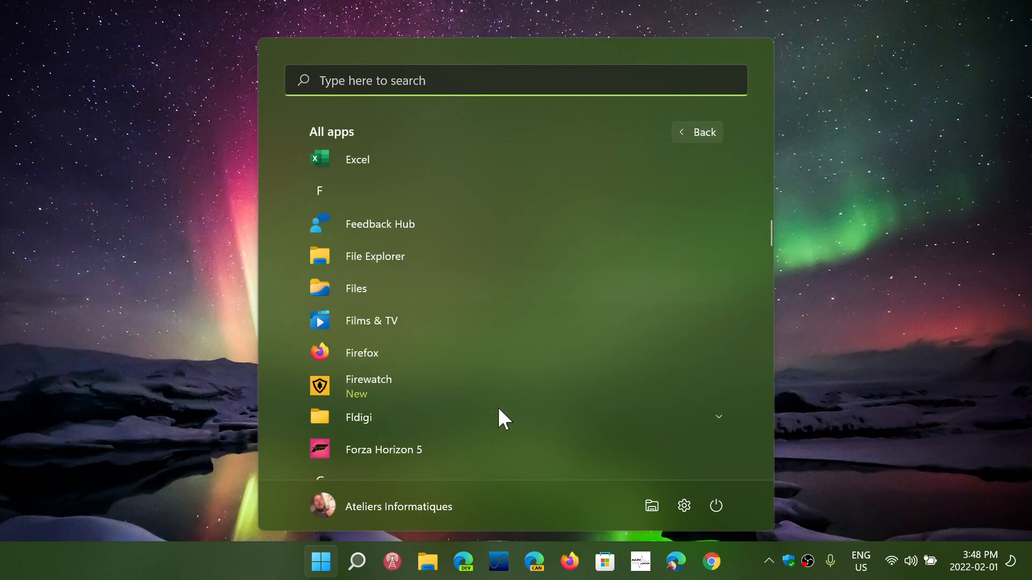
{"action": "scroll", "scroll_direction": "down", "scroll_amount": 3}
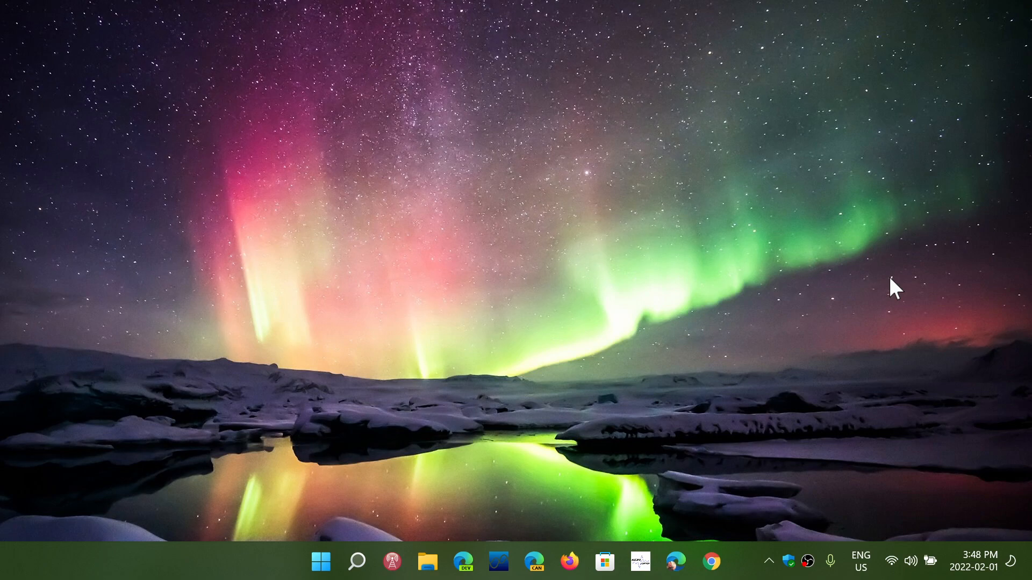
{"action": "mouse_move", "coordinate": [852, 290]}
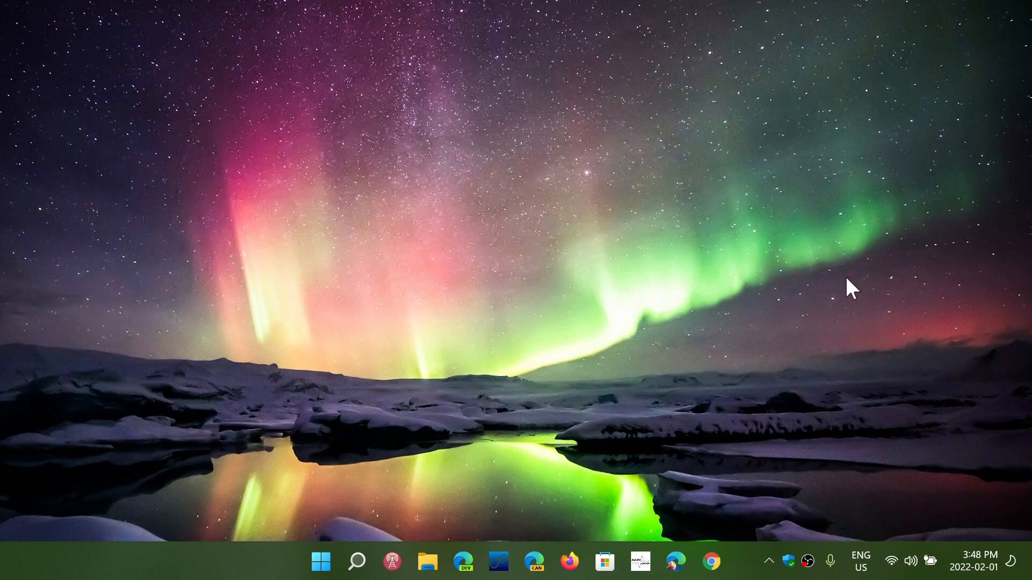
{"action": "mouse_move", "coordinate": [498, 454]}
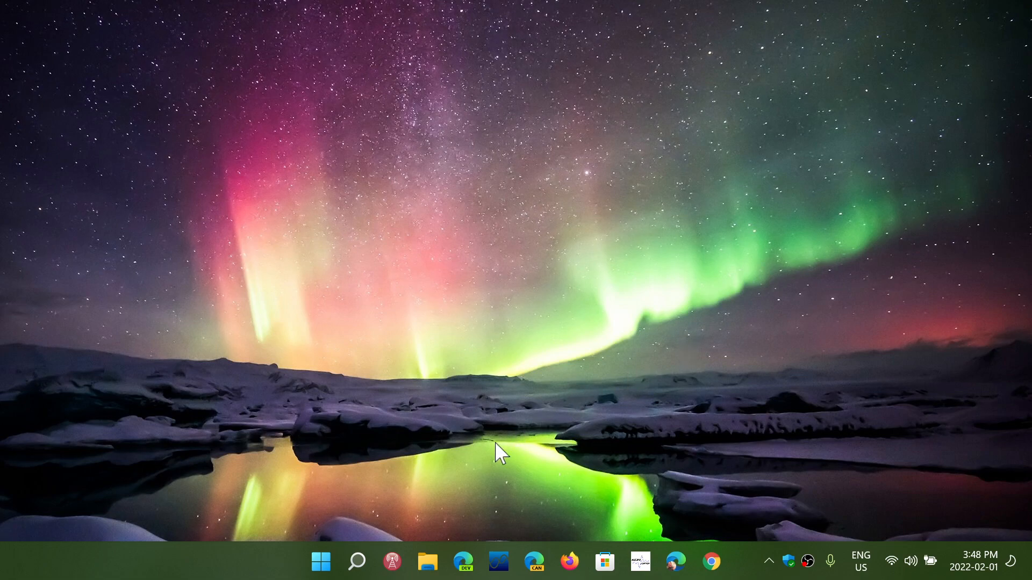
{"action": "left_click", "coordinate": [320, 561]}
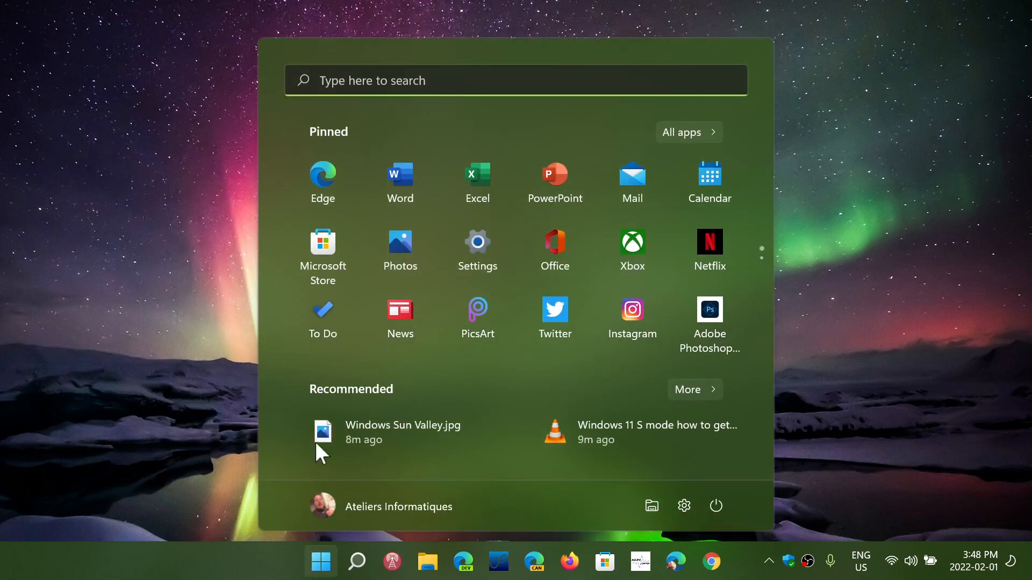
{"action": "mouse_move", "coordinate": [695, 143]}
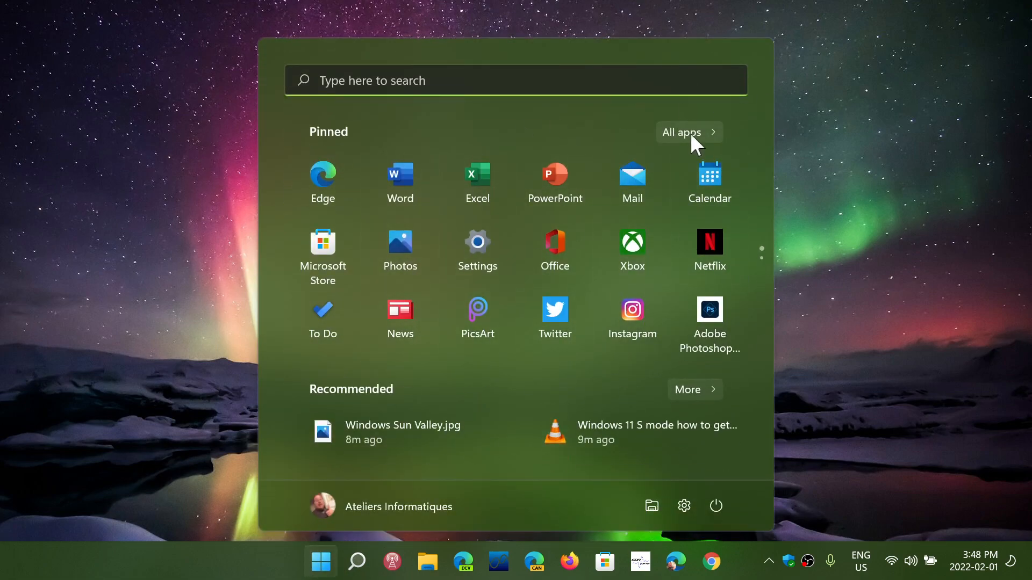
{"action": "left_click", "coordinate": [681, 132]}
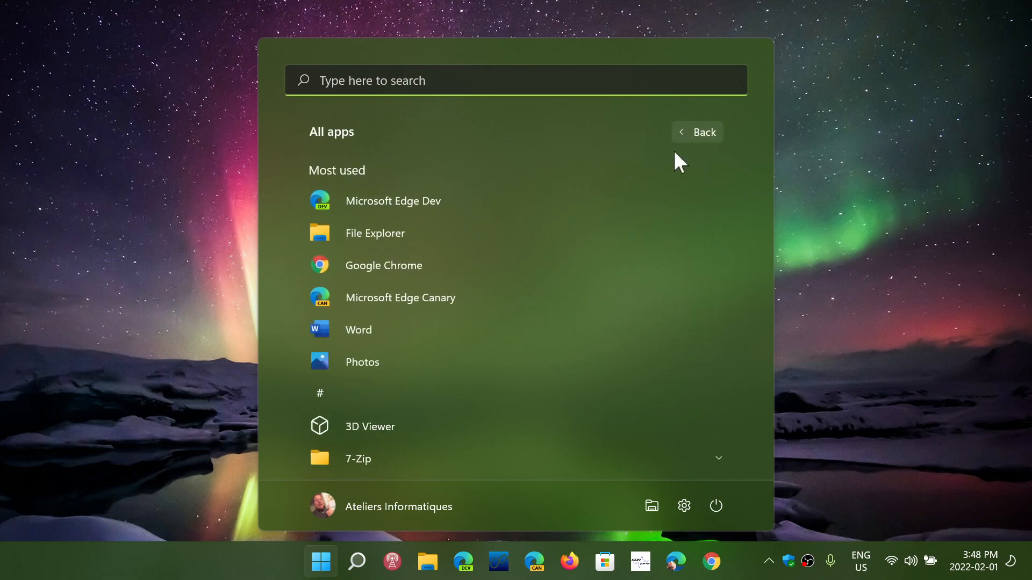
{"action": "mouse_move", "coordinate": [687, 318]}
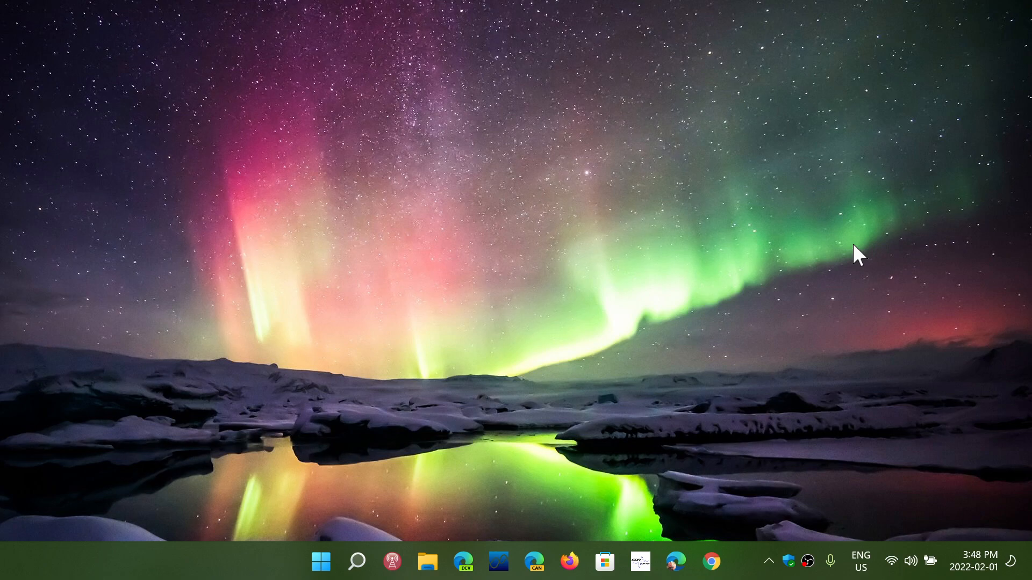
{"action": "mouse_move", "coordinate": [228, 495]}
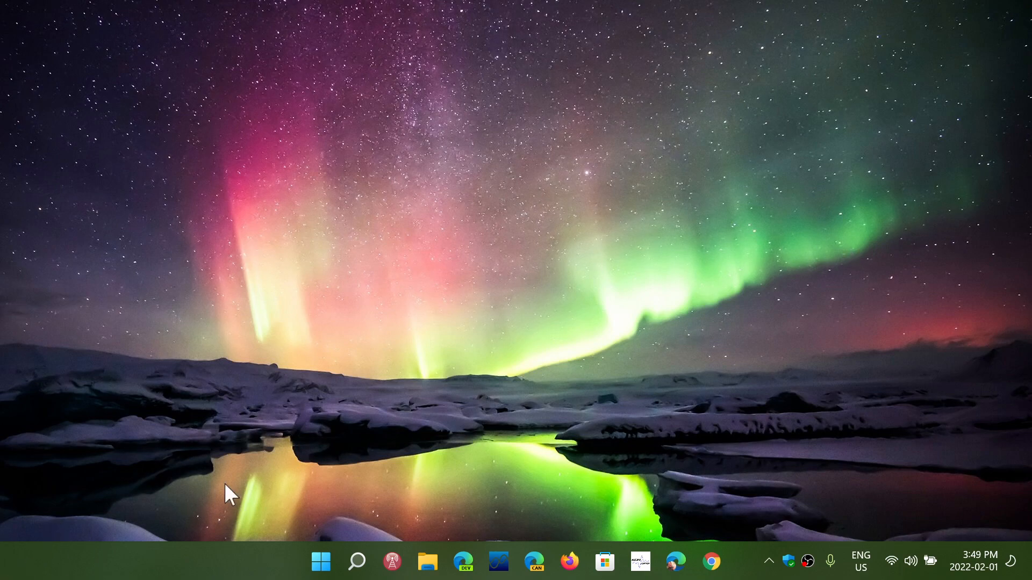
{"action": "mouse_move", "coordinate": [192, 572]}
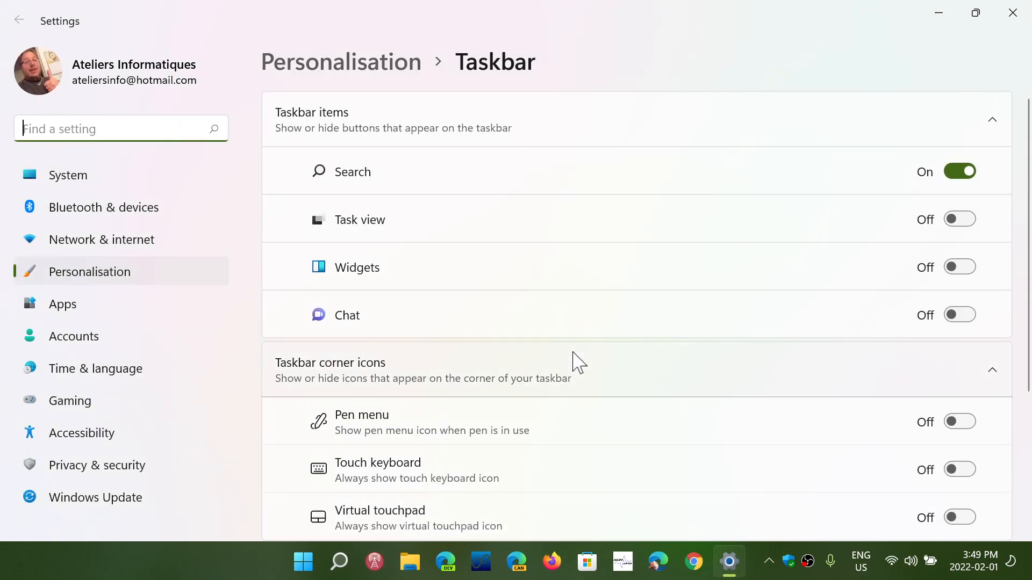
Step: Set Taskbar alignment to Left, switch it back to Centre, then close Settings
{"action": "scroll", "scroll_direction": "down", "scroll_amount": 3}
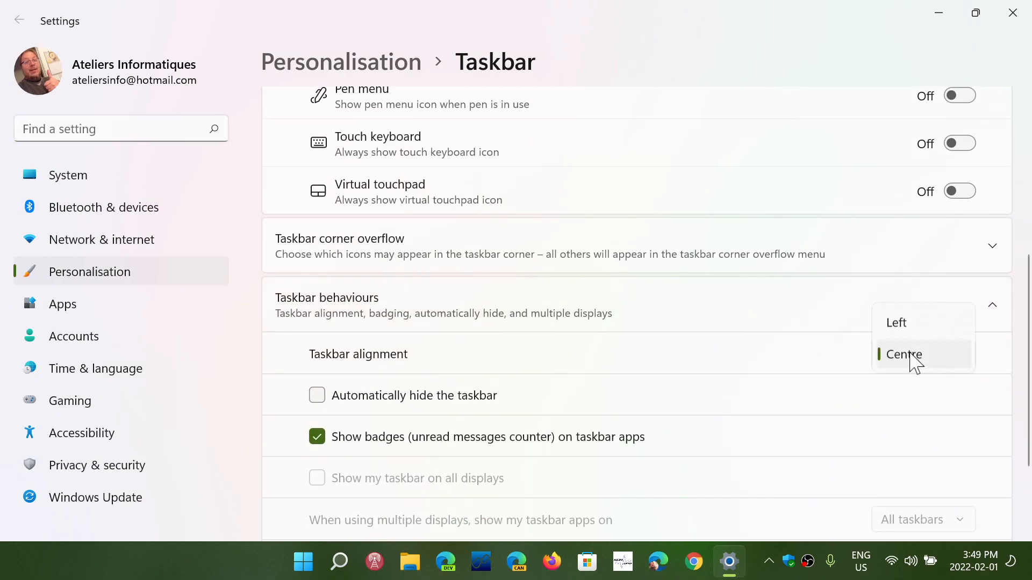
{"action": "left_click", "coordinate": [896, 323]}
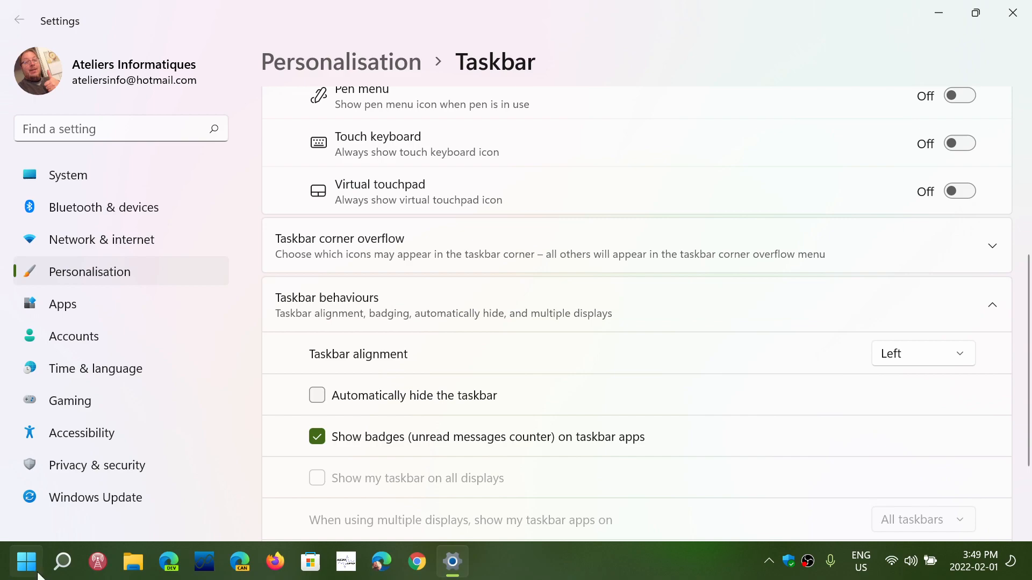
{"action": "mouse_move", "coordinate": [914, 369]}
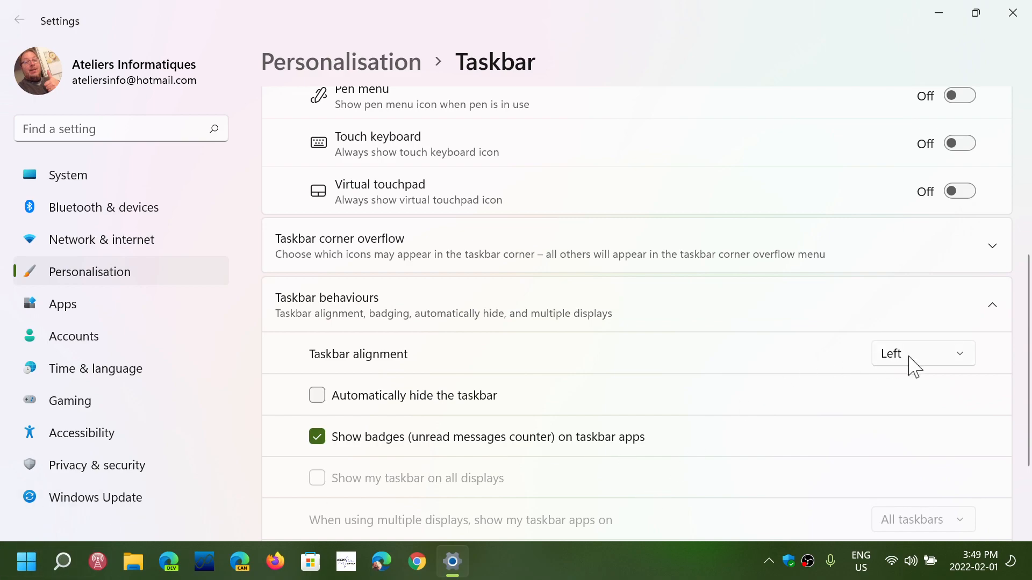
{"action": "left_click", "coordinate": [921, 354]}
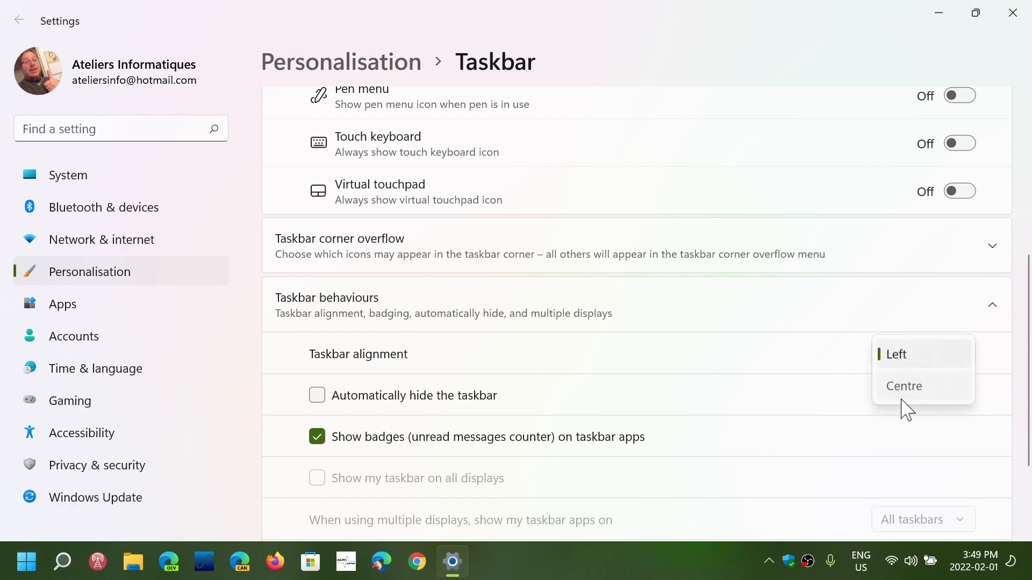
{"action": "left_click", "coordinate": [904, 386]}
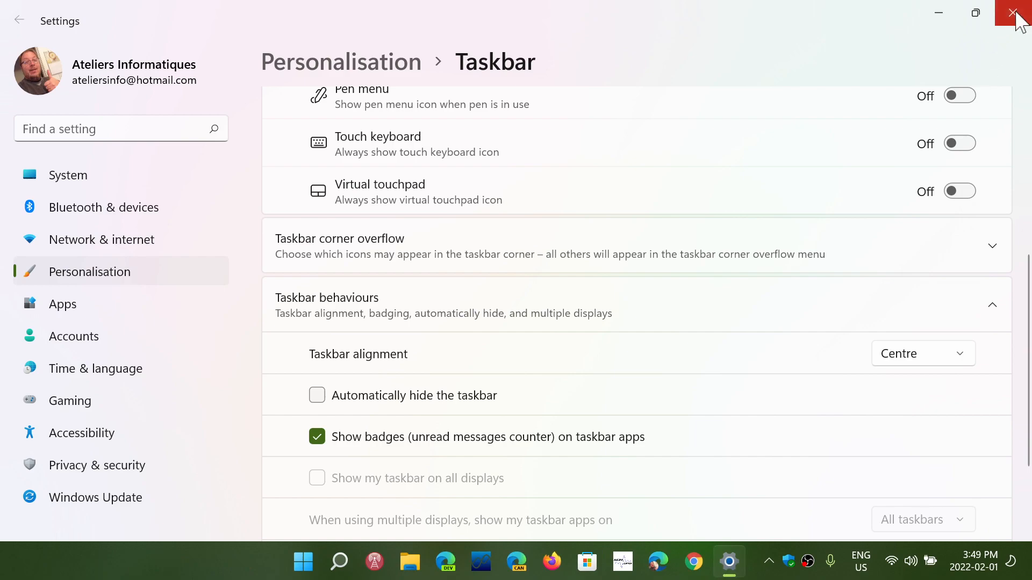
{"action": "left_click", "coordinate": [1017, 12]}
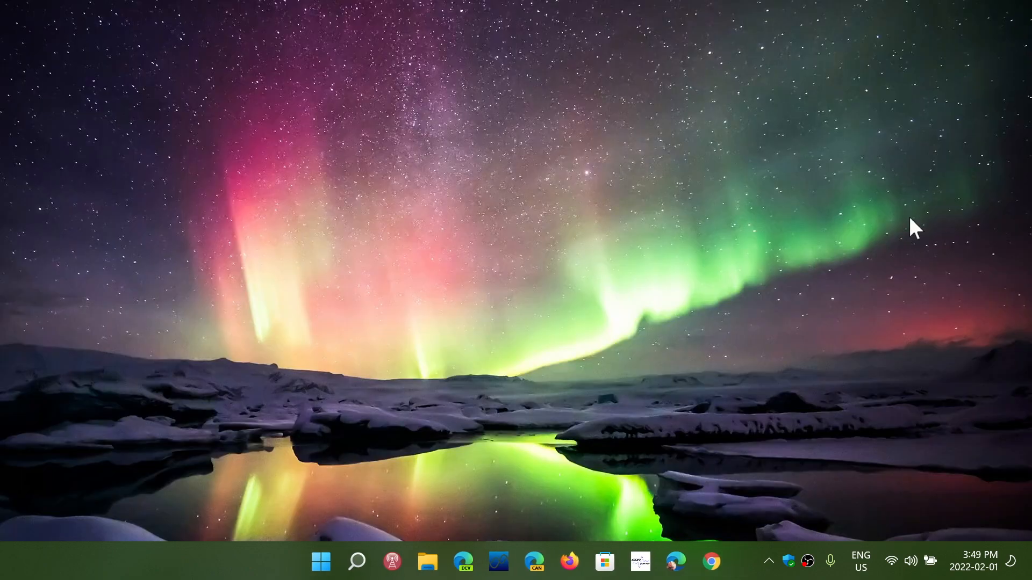